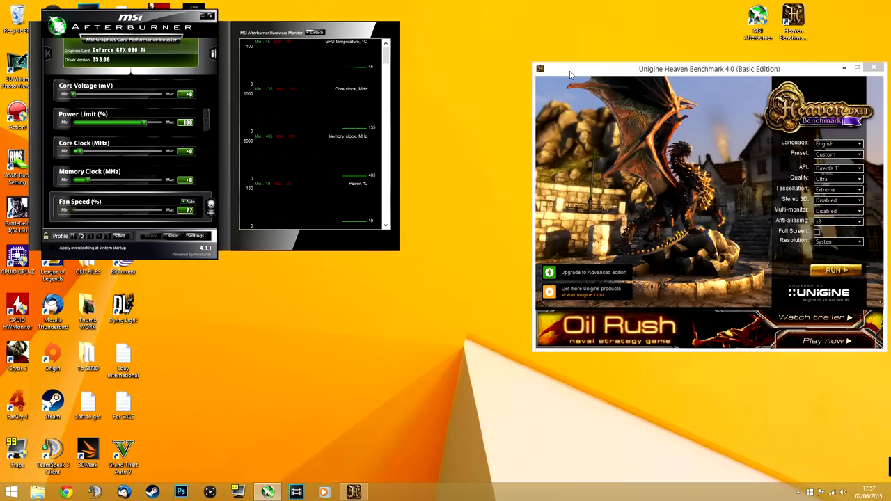
mouse_move(693, 43)
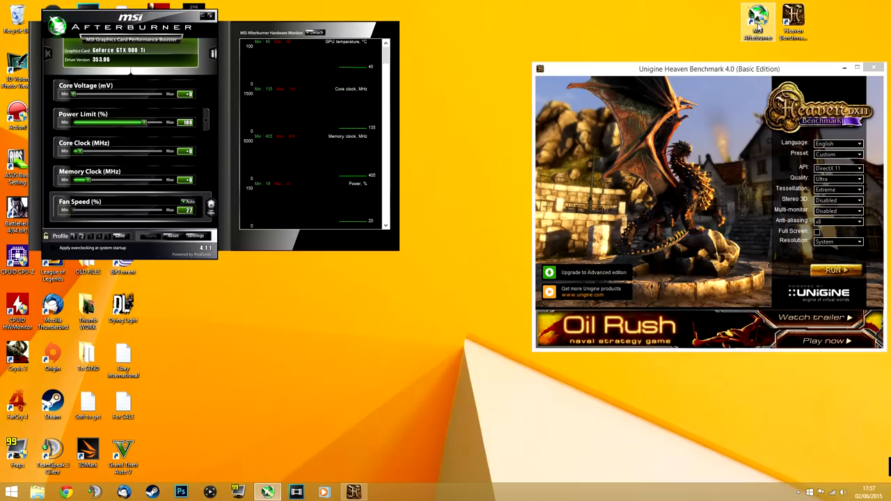
mouse_move(791, 44)
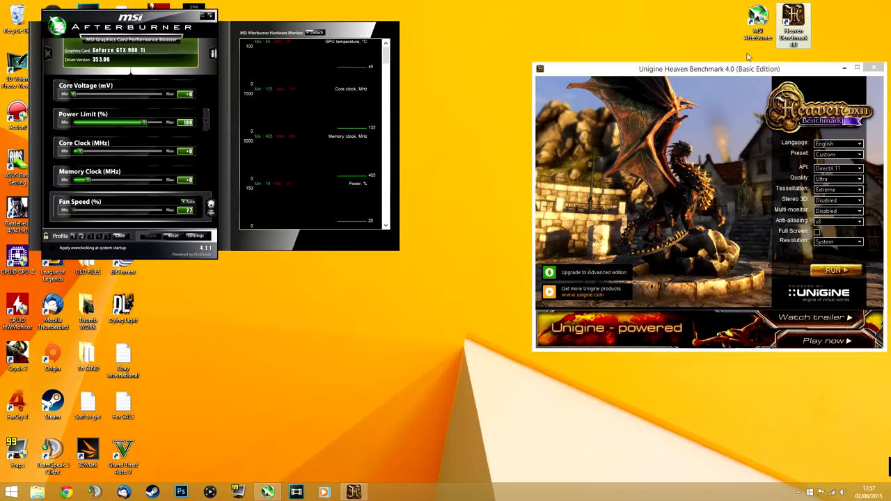
mouse_move(431, 52)
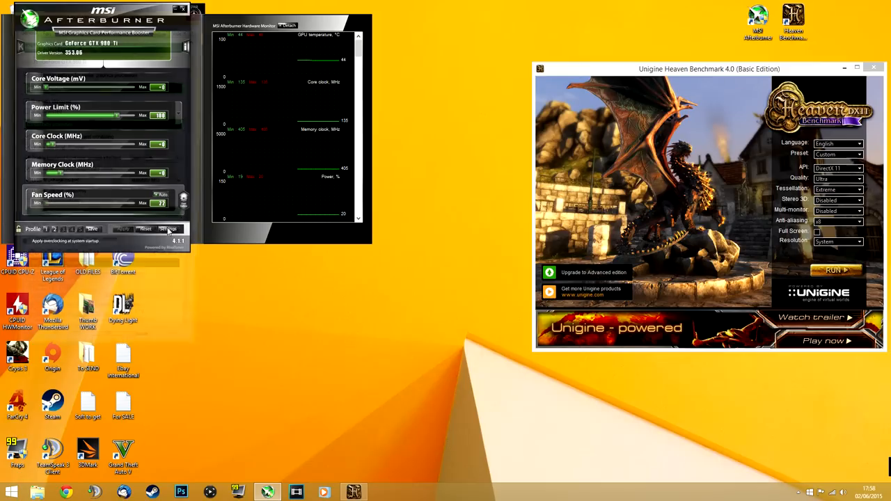
- Monitor GPU memory usage under group name VRAM, shown in the on-screen display, and confirm with OK
left_click(167, 229)
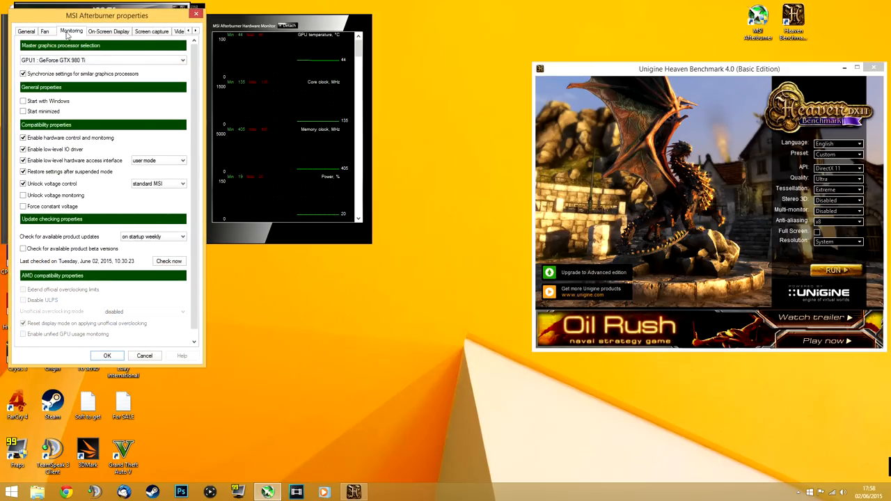
left_click(71, 31)
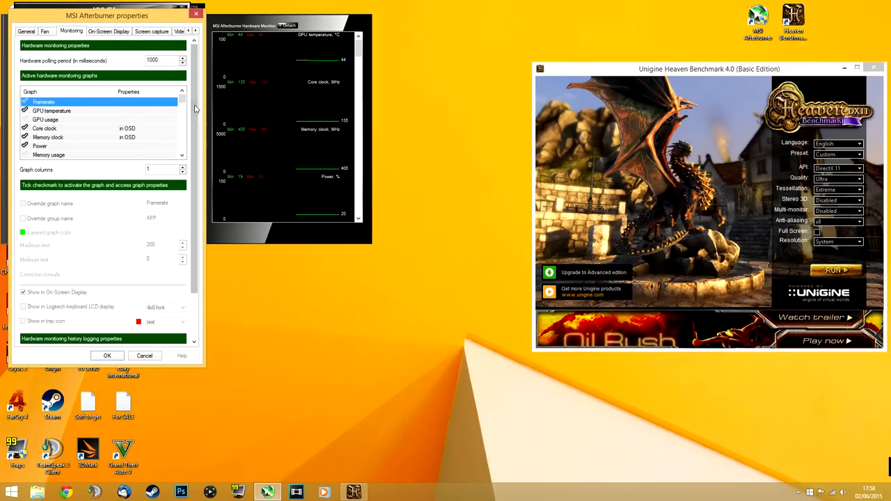
left_click(69, 120)
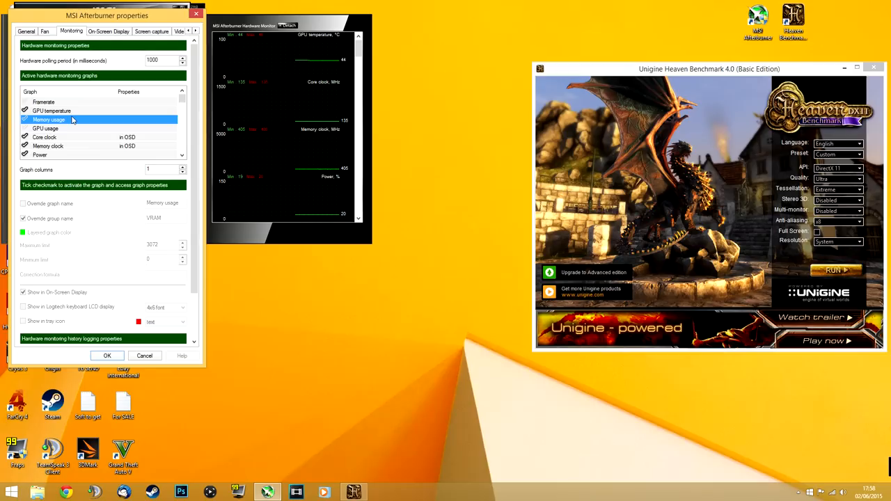
left_click(25, 120)
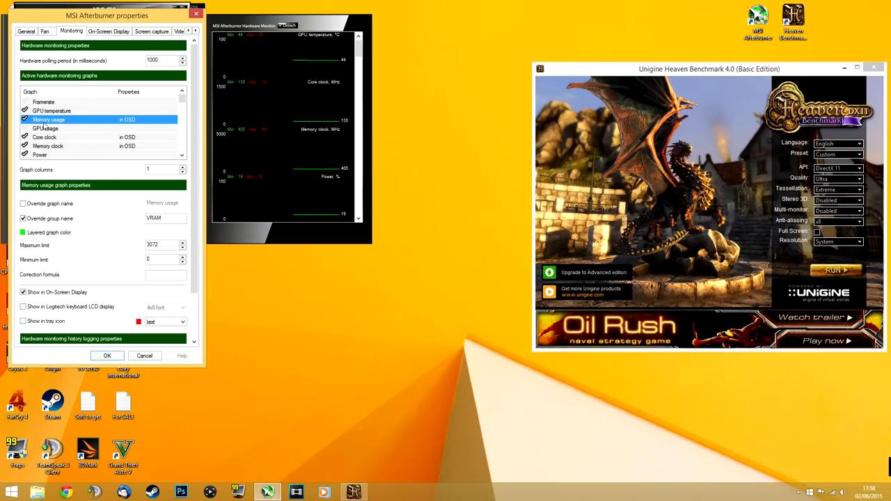
left_click(25, 119)
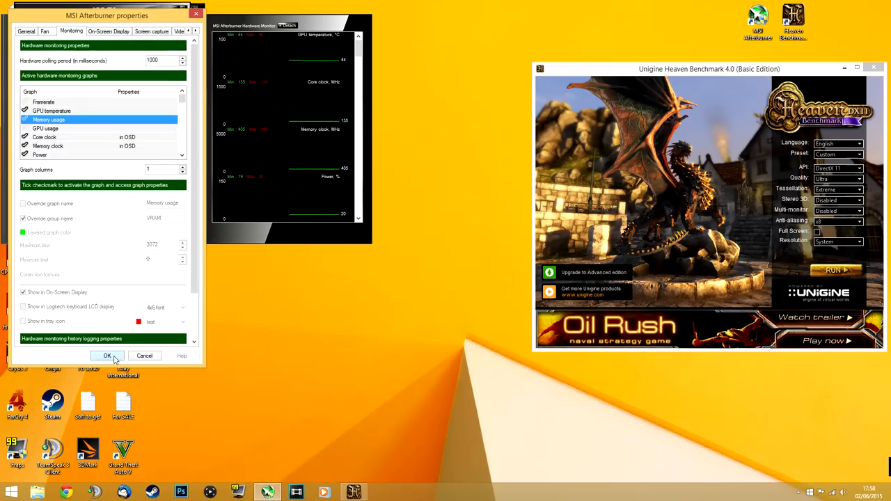
left_click(106, 357)
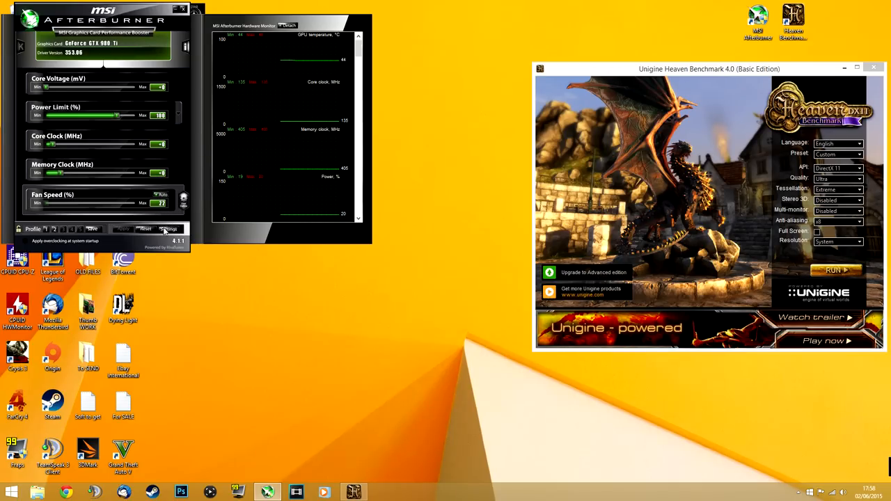
- Enable user-defined software automatic fan control and reshape the fan speed curve
left_click(170, 228)
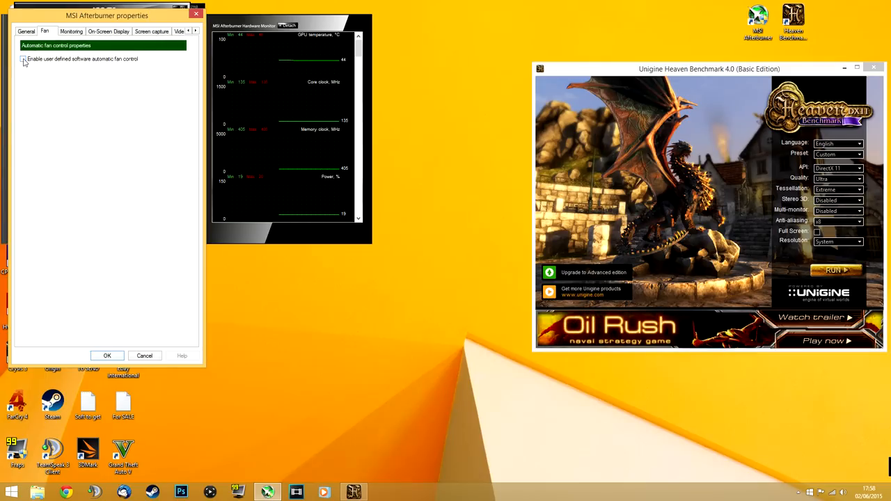
mouse_move(22, 58)
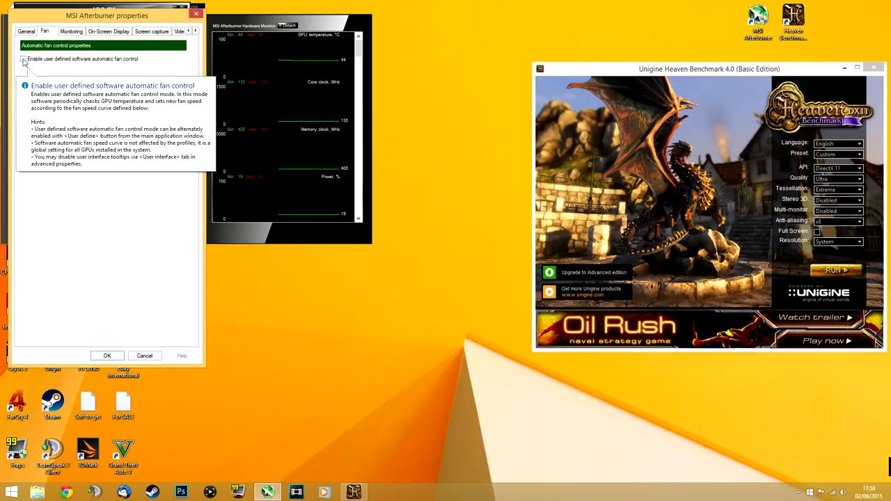
left_click(22, 59)
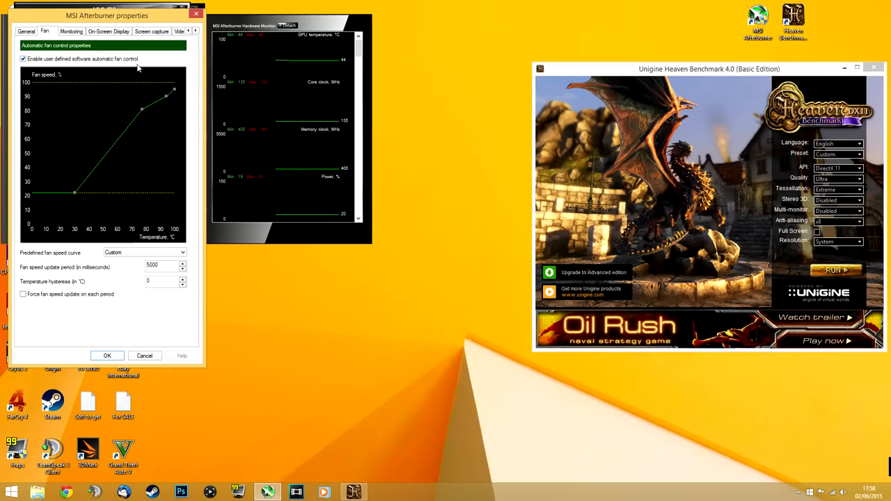
mouse_move(142, 110)
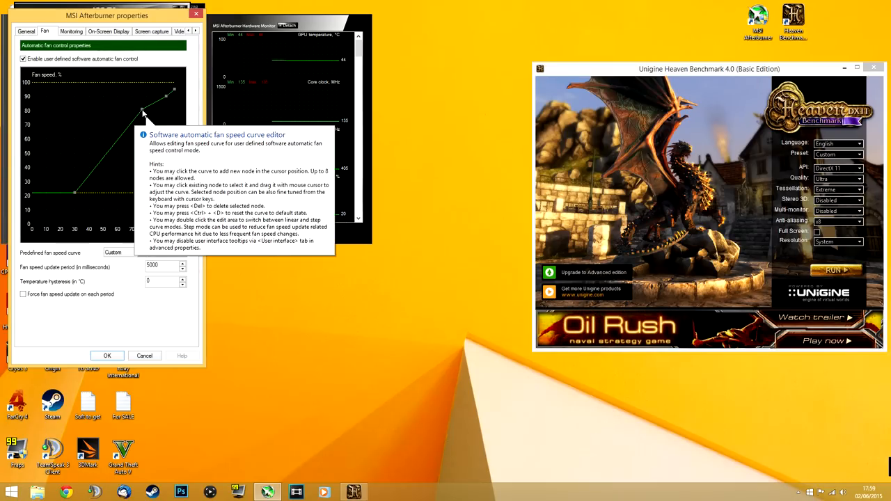
left_click_drag(142, 113, 159, 110)
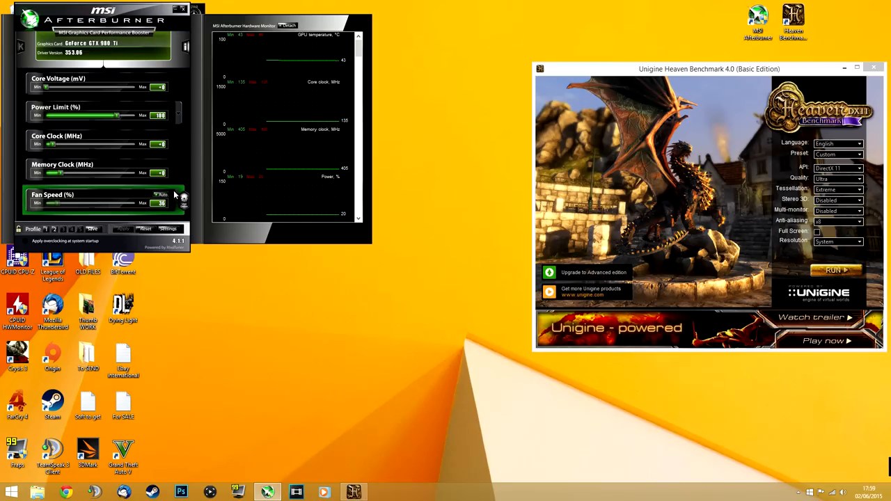
left_click(183, 205)
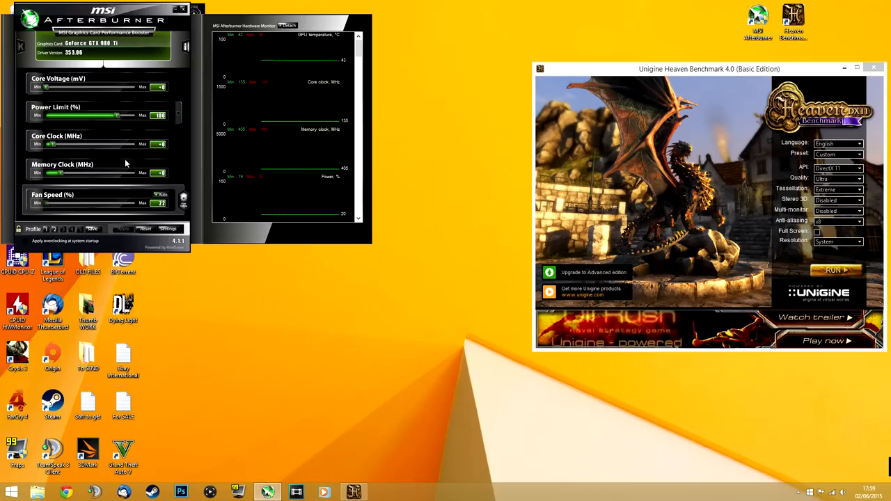
left_click_drag(710, 69, 690, 51)
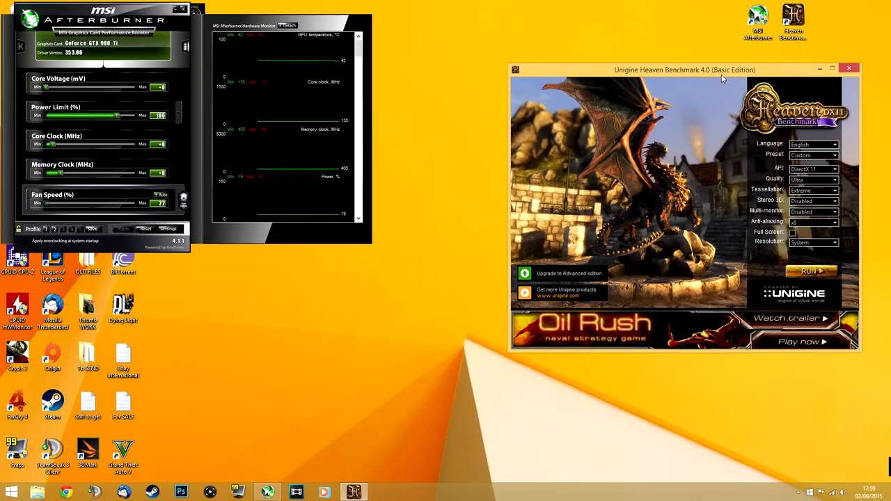
mouse_move(661, 206)
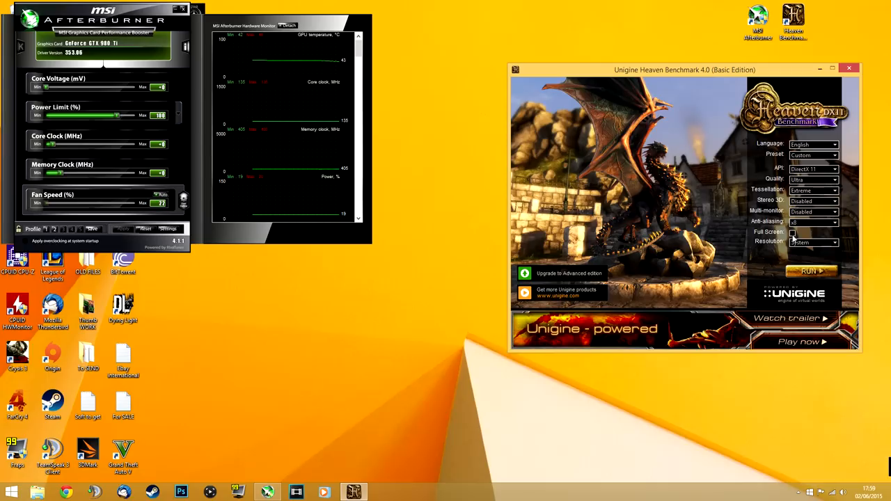
- Choose a different anti-aliasing level in the Heaven launcher dropdown
left_click(792, 231)
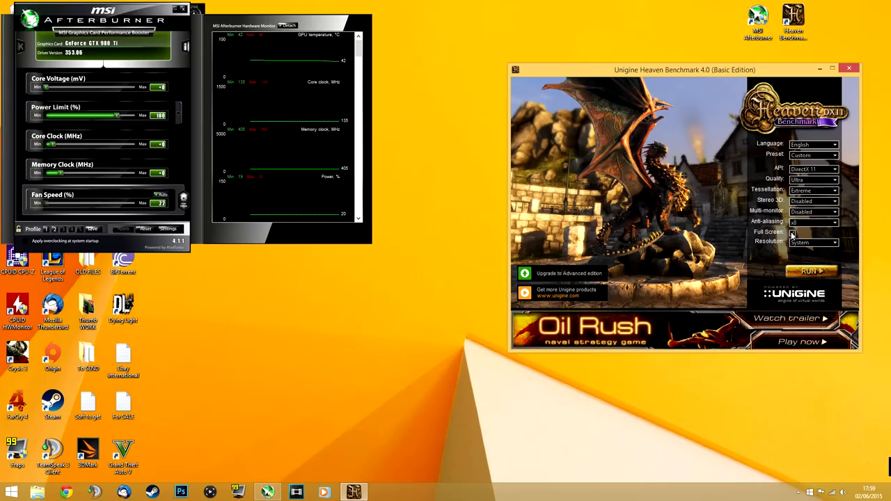
left_click(792, 231)
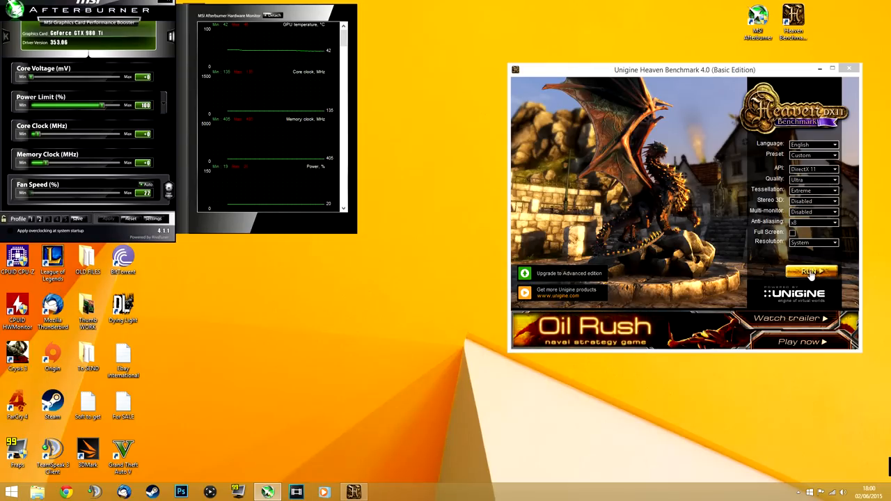
- Start the Heaven benchmark run from the launcher
left_click(810, 271)
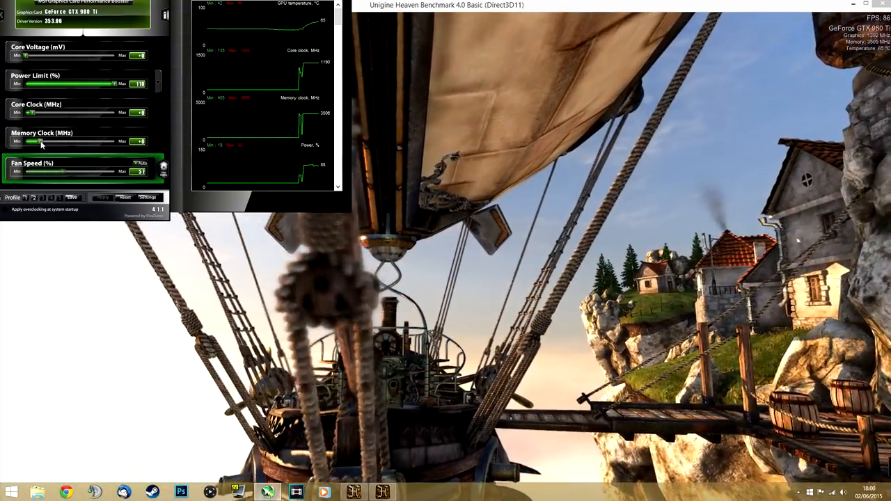
- Raise the memory clock offset slider while Heaven renders under load
left_click_drag(39, 142, 83, 142)
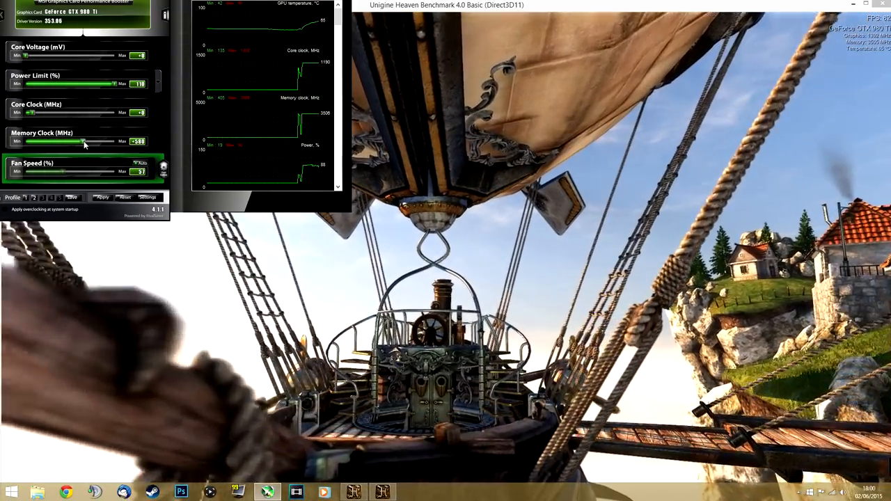
left_click_drag(85, 142, 80, 142)
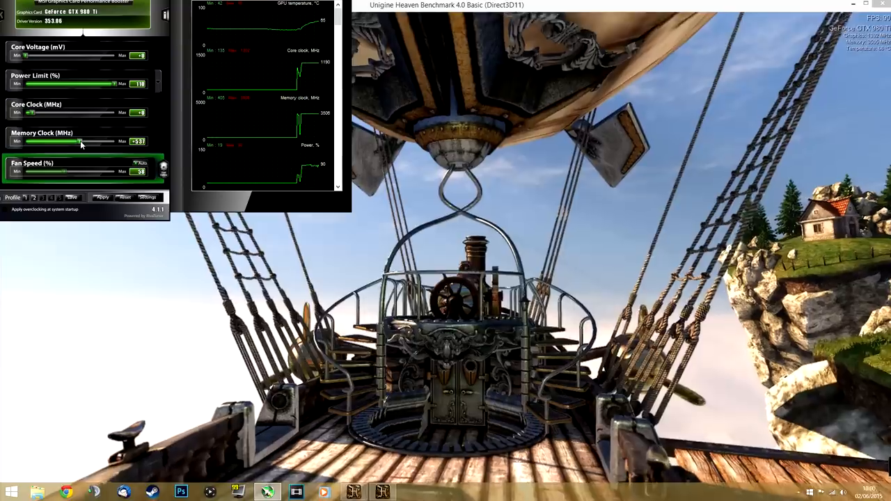
left_click_drag(81, 142, 54, 142)
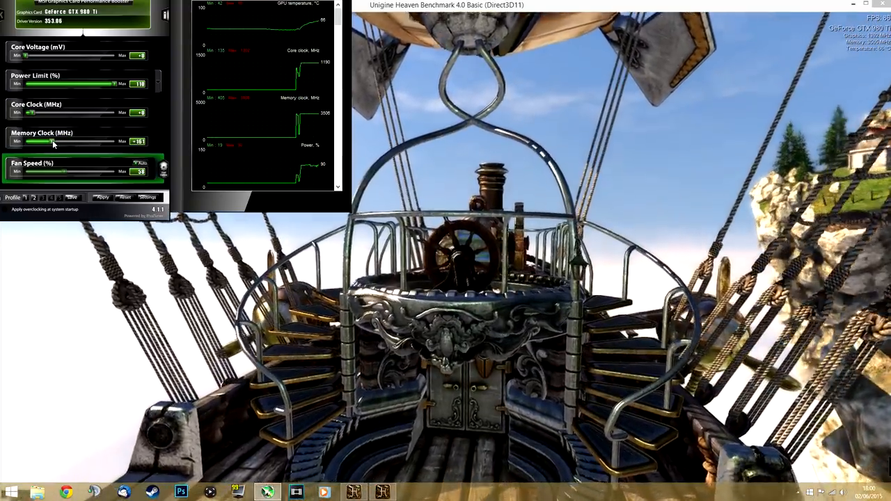
left_click_drag(53, 142, 90, 142)
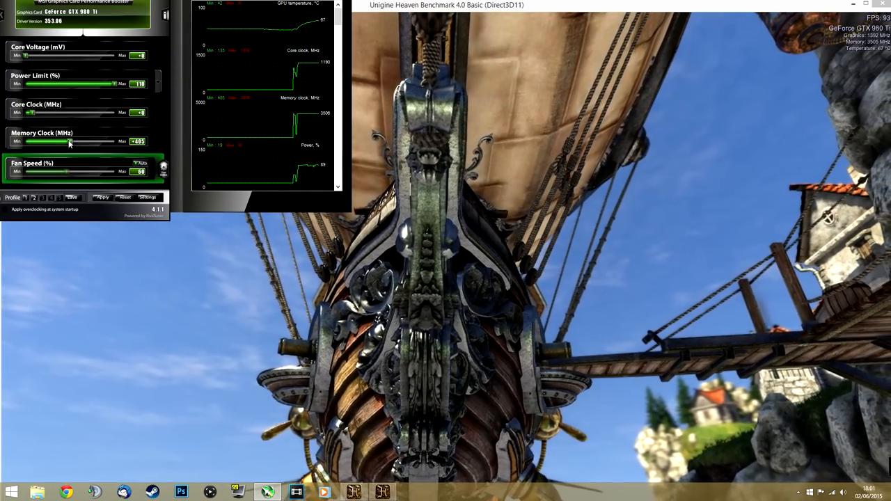
left_click_drag(70, 142, 62, 142)
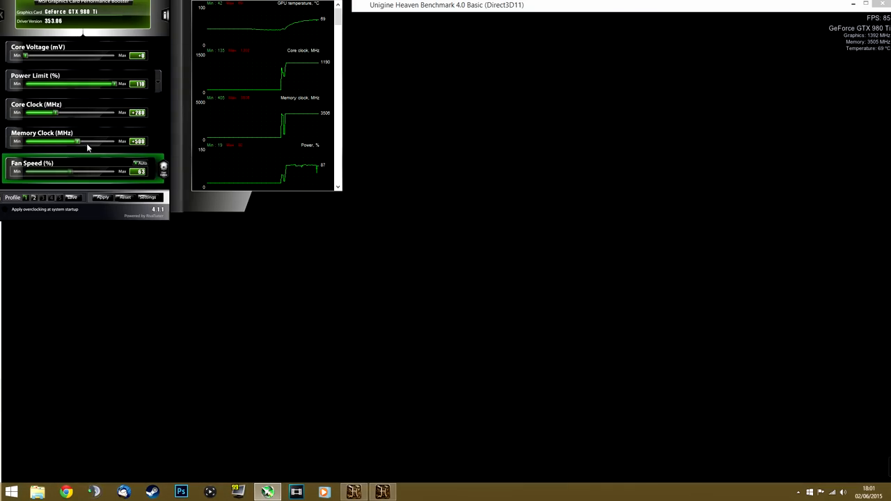
left_click_drag(76, 142, 84, 142)
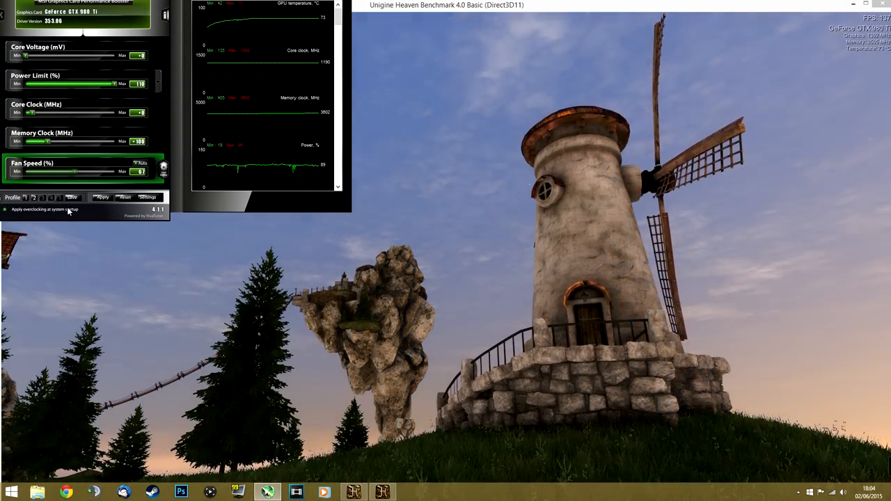
- Nudge the memory clock offset slider higher to test stability under the benchmark
left_click_drag(53, 142, 67, 141)
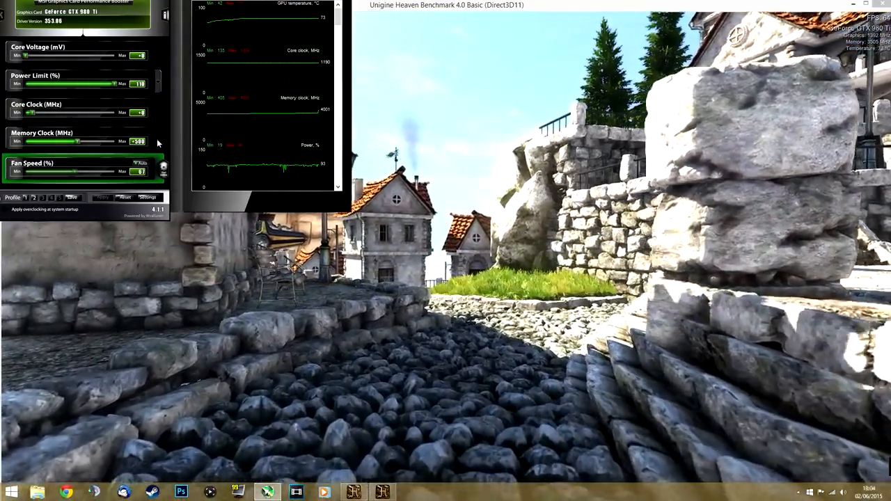
mouse_move(53, 139)
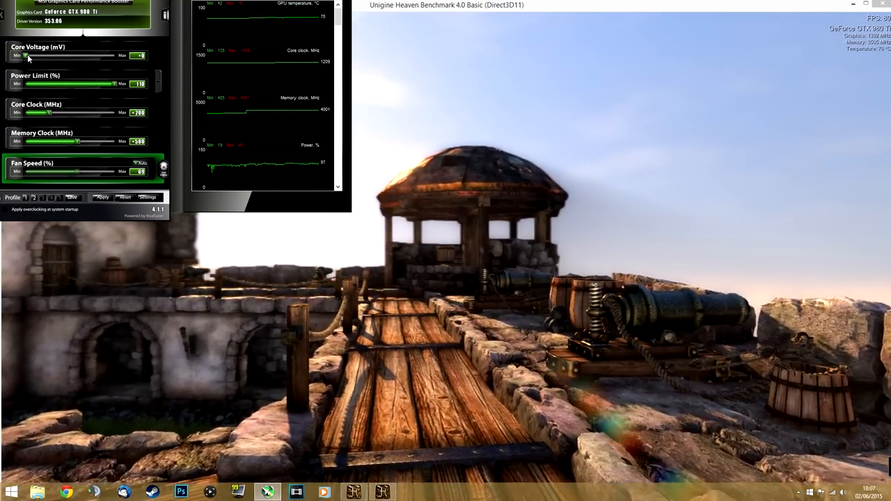
left_click_drag(25, 55, 114, 56)
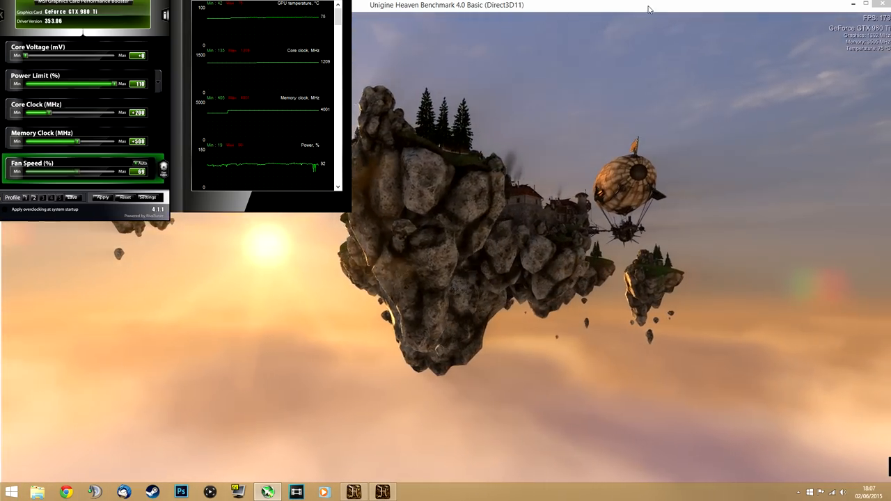
- Quit the Heaven benchmark run, confirming the 'Quit from application?' dialog
left_click(289, 20)
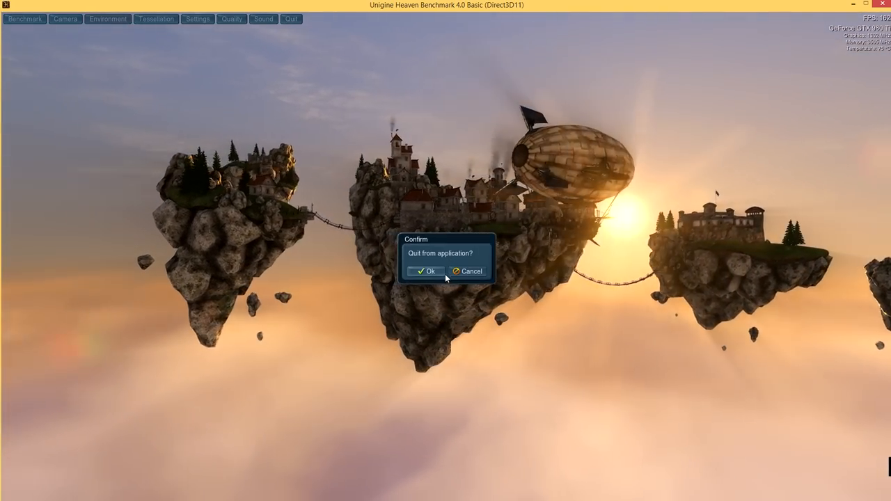
left_click(424, 272)
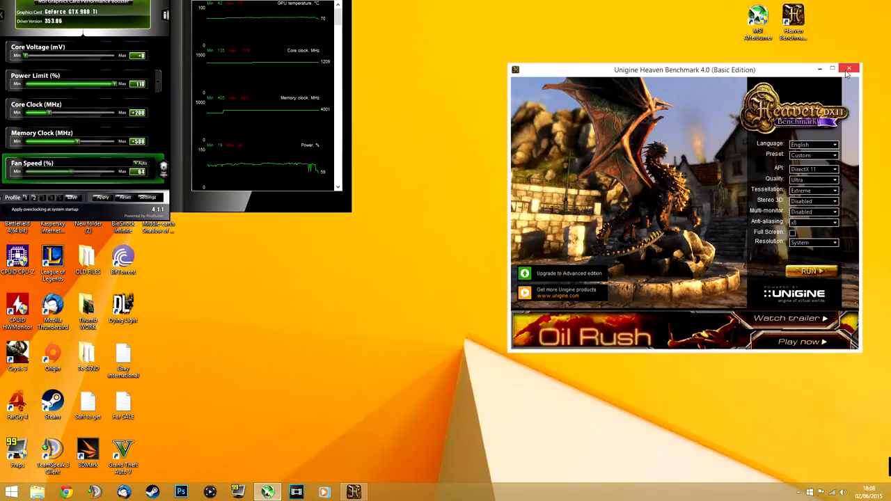
- Close the Heaven launcher and move the Afterburner panel toward the upper middle of the desktop
left_click(849, 69)
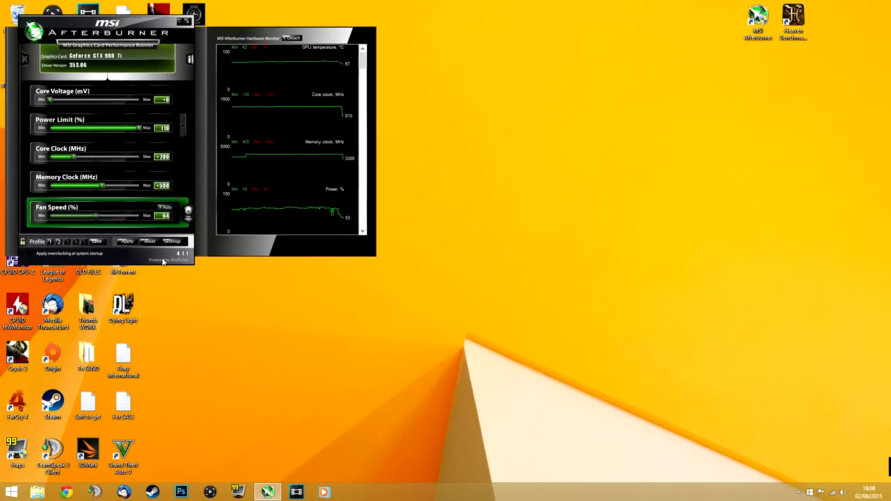
left_click_drag(108, 22, 632, 8)
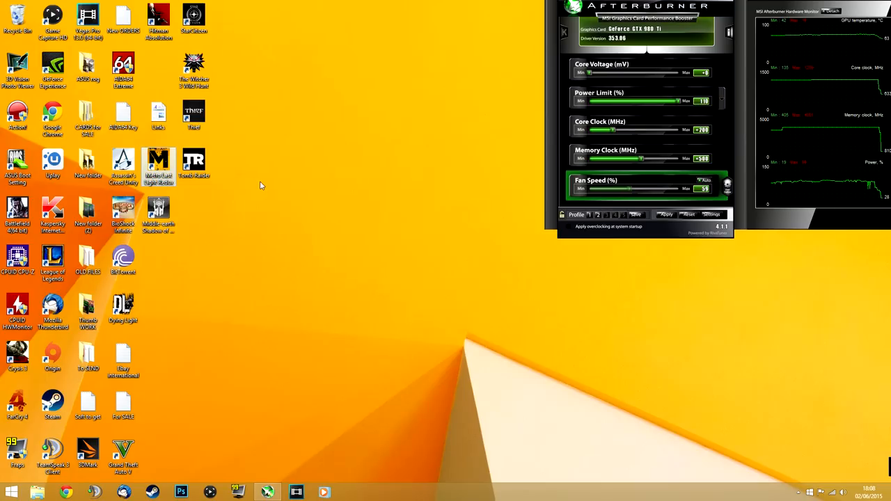
mouse_move(451, 97)
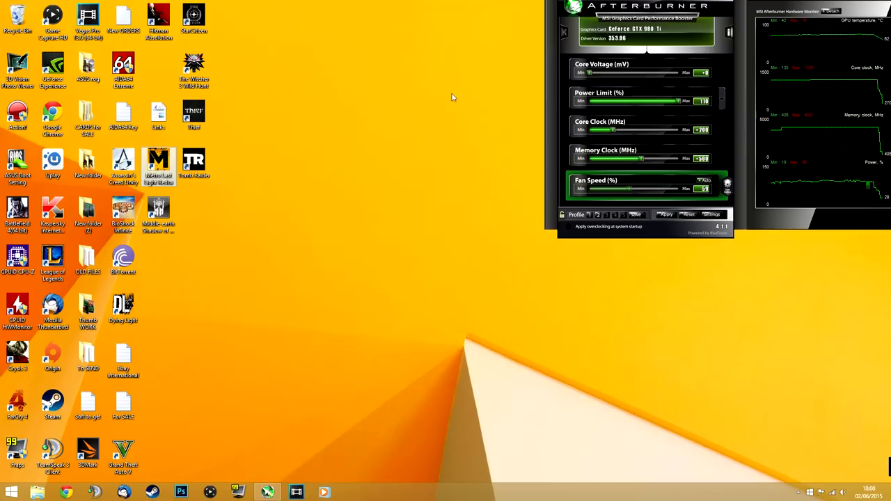
left_click_drag(648, 6, 587, 48)
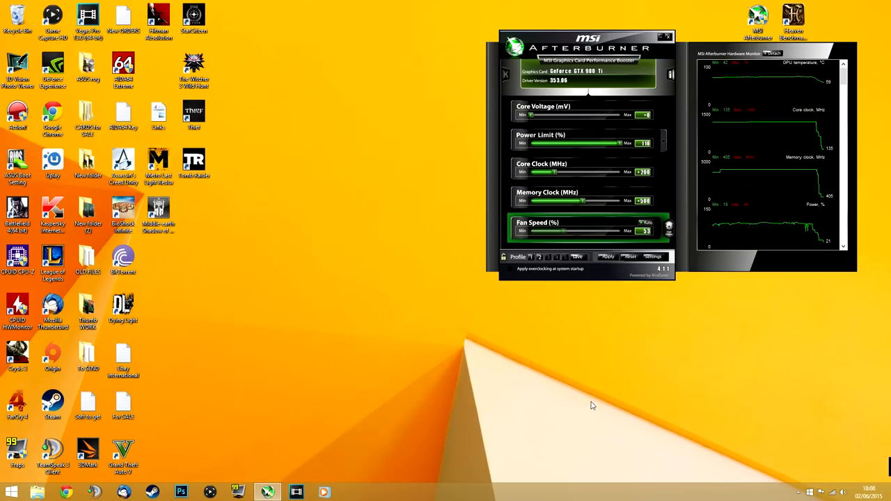
mouse_move(286, 275)
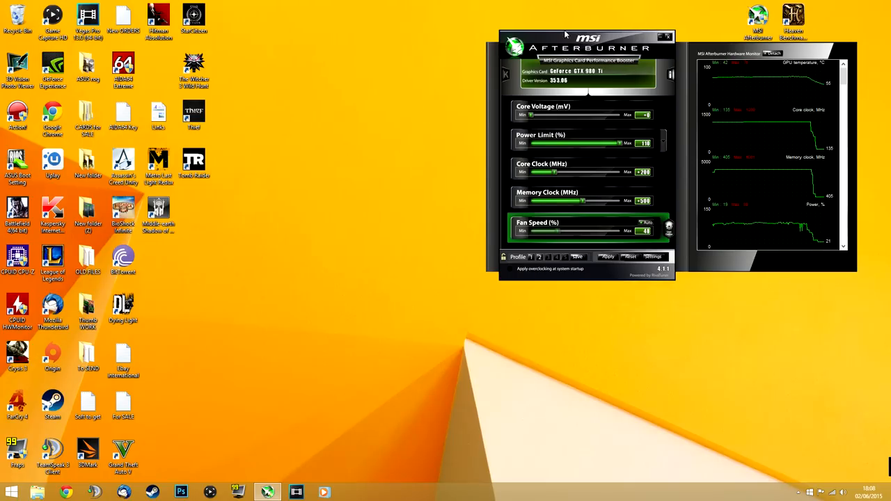
- Move the Afterburner panel back to the top-left corner of the desktop
left_click_drag(587, 39, 104, 9)
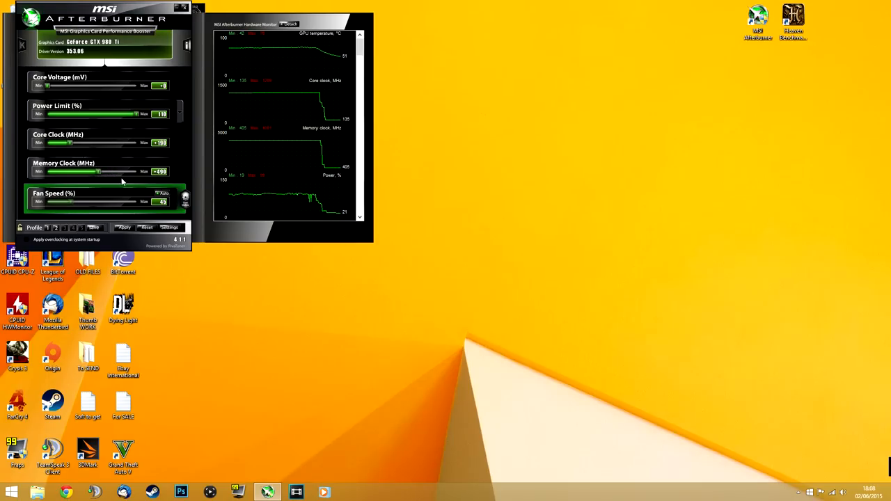
mouse_move(360, 339)
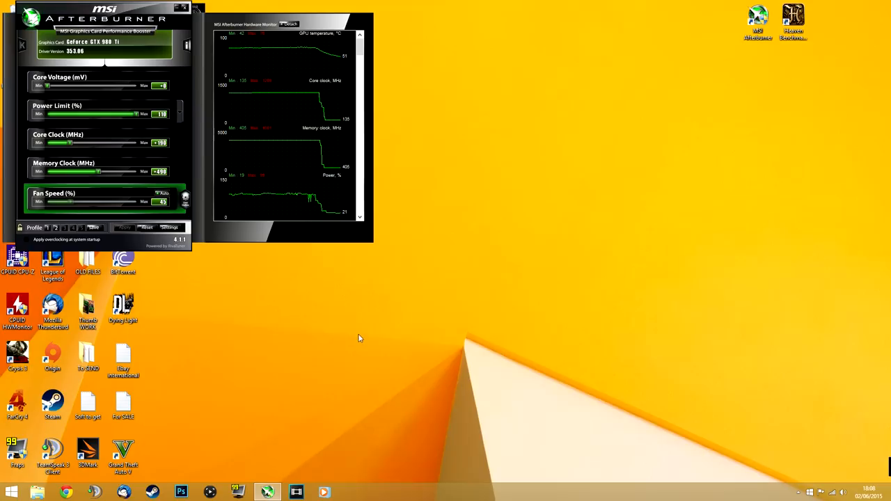
mouse_move(249, 251)
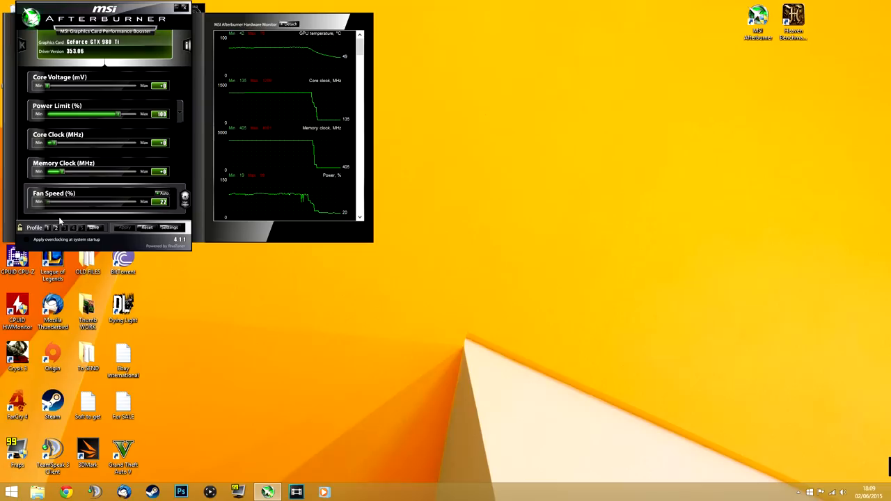
- Load the saved overclock profile from slot 1 and apply its settings
left_click(25, 239)
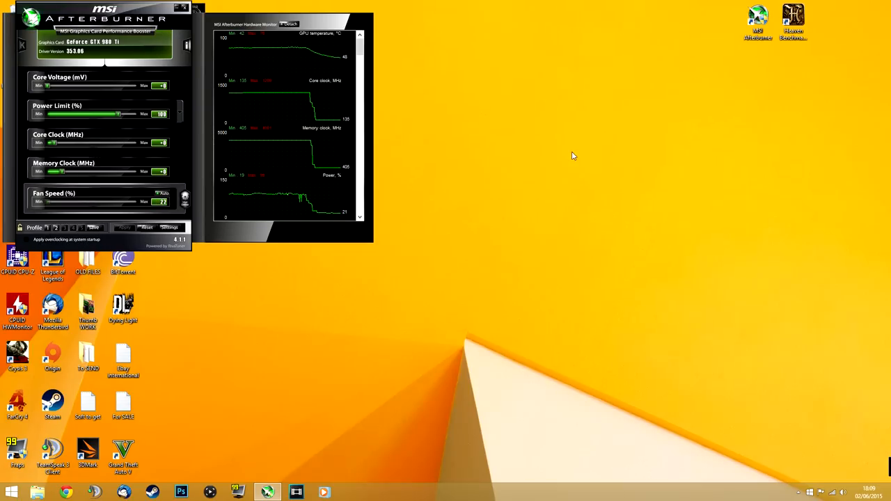
mouse_move(312, 134)
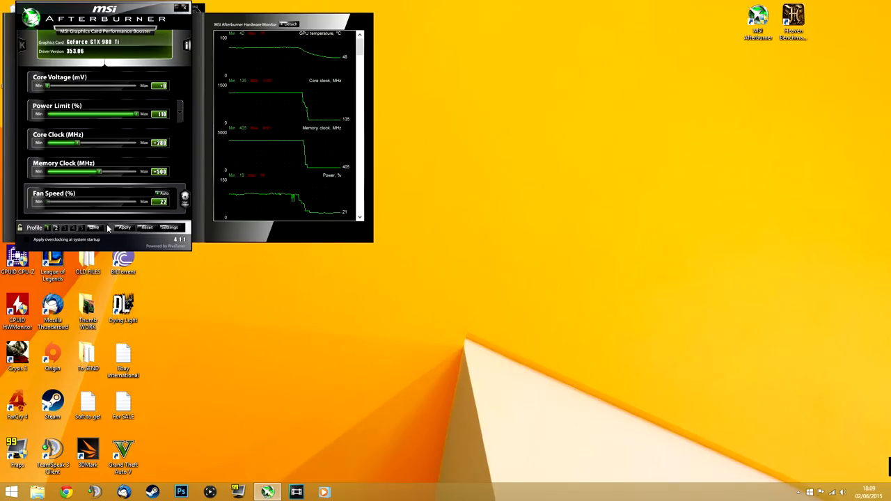
left_click(53, 228)
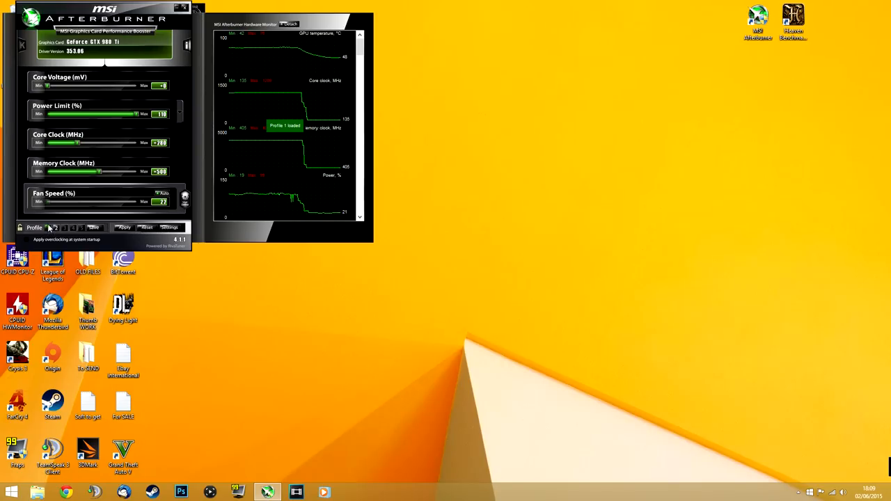
left_click(48, 228)
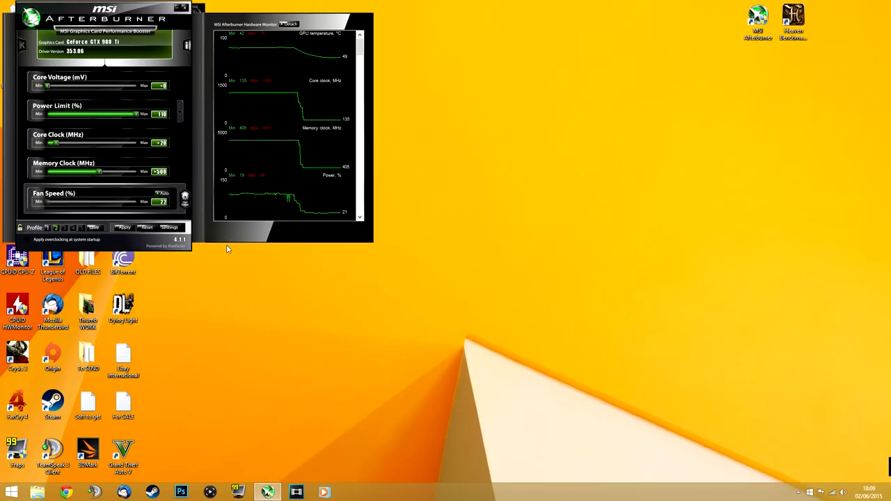
mouse_move(275, 264)
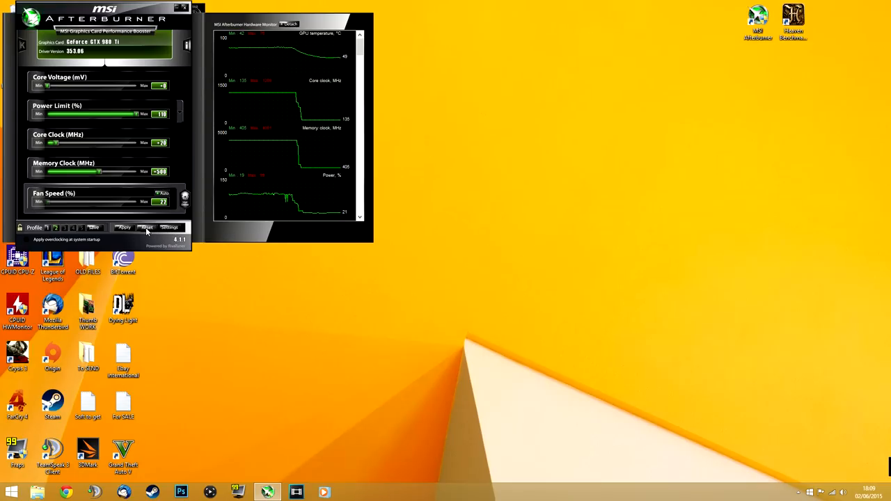
left_click(147, 226)
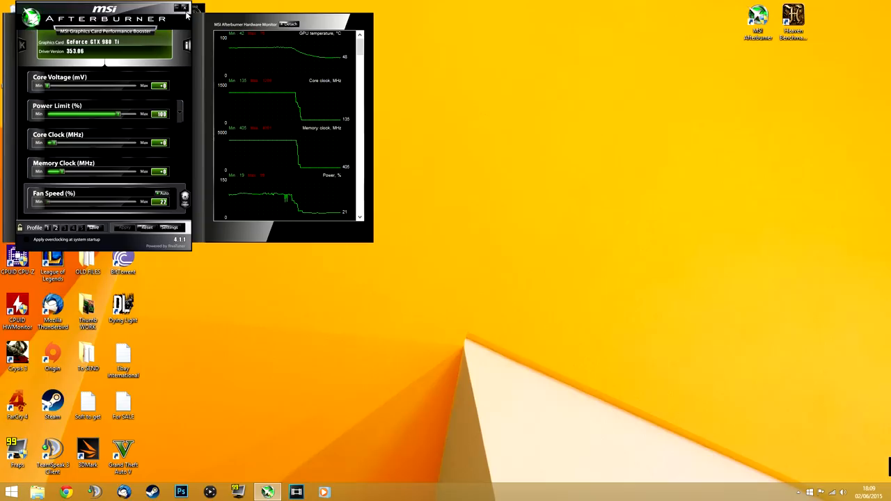
- Close MSI Afterburner and return to the Windows desktop
left_click(200, 8)
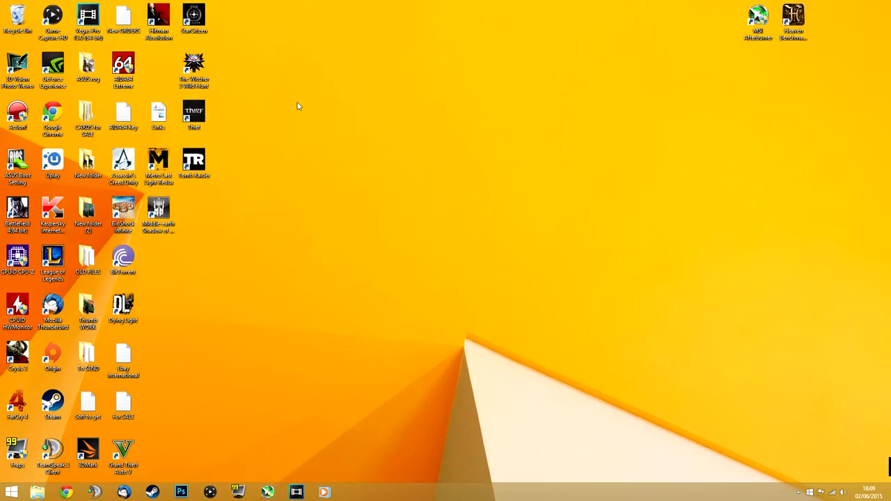
mouse_move(425, 219)
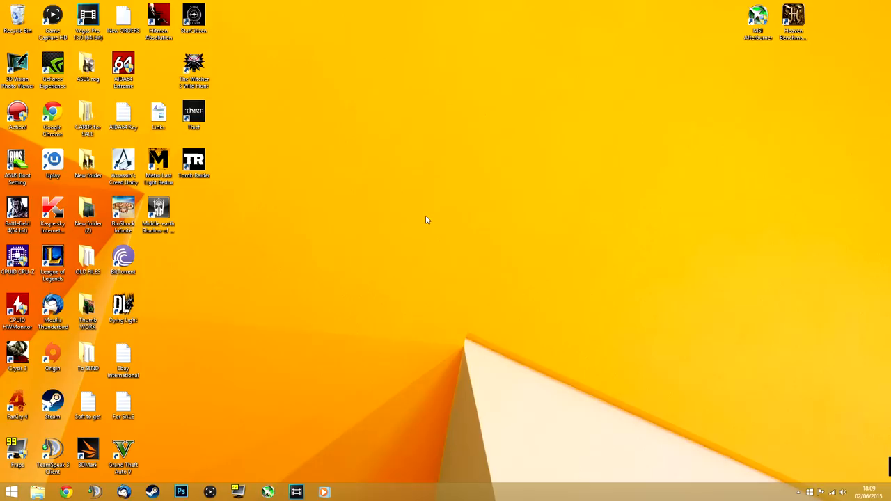
mouse_move(409, 214)
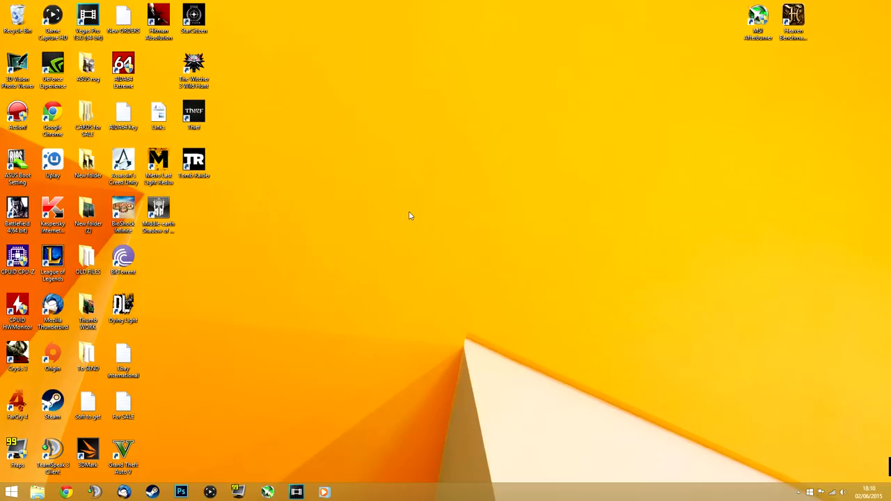
mouse_move(452, 198)
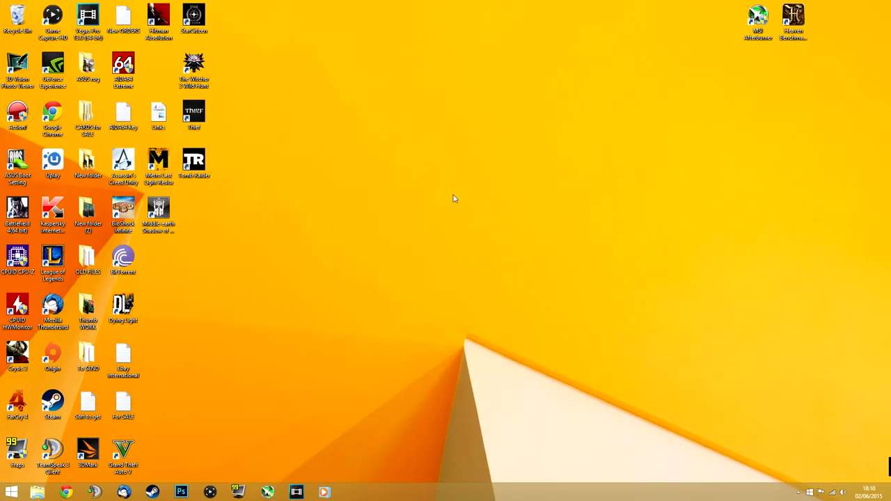